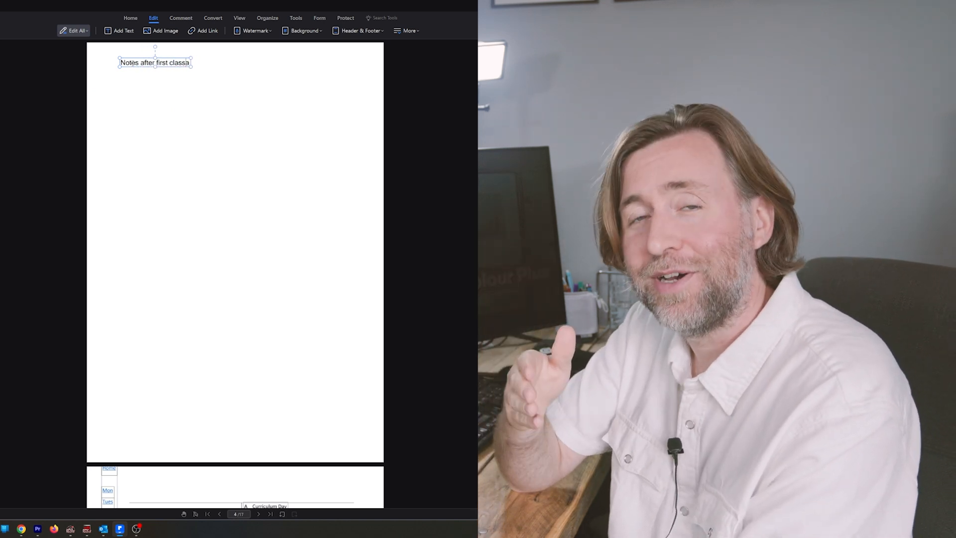
- Finish the note as 'Notes after first class with year 7.' and add a 'Student Seating' label below
type("with yu")
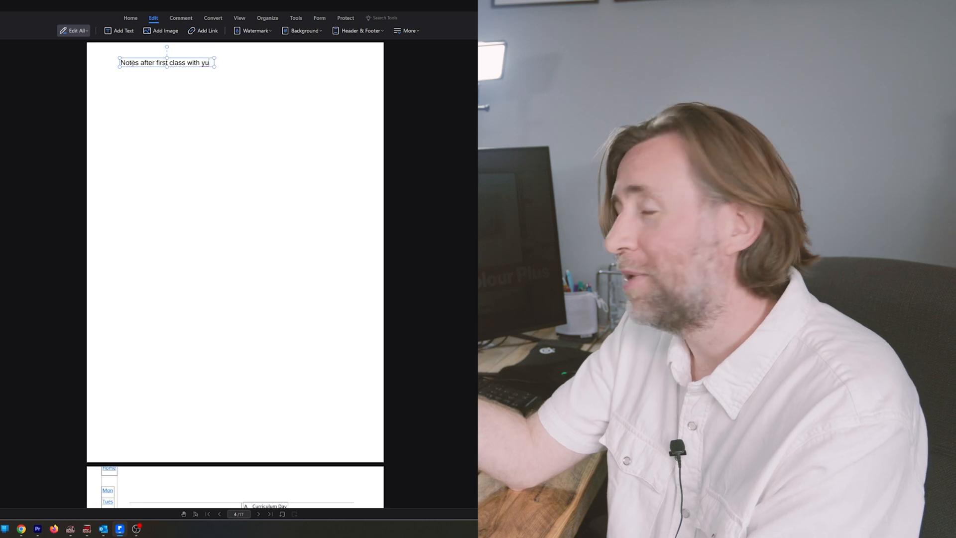
type("ear 7.")
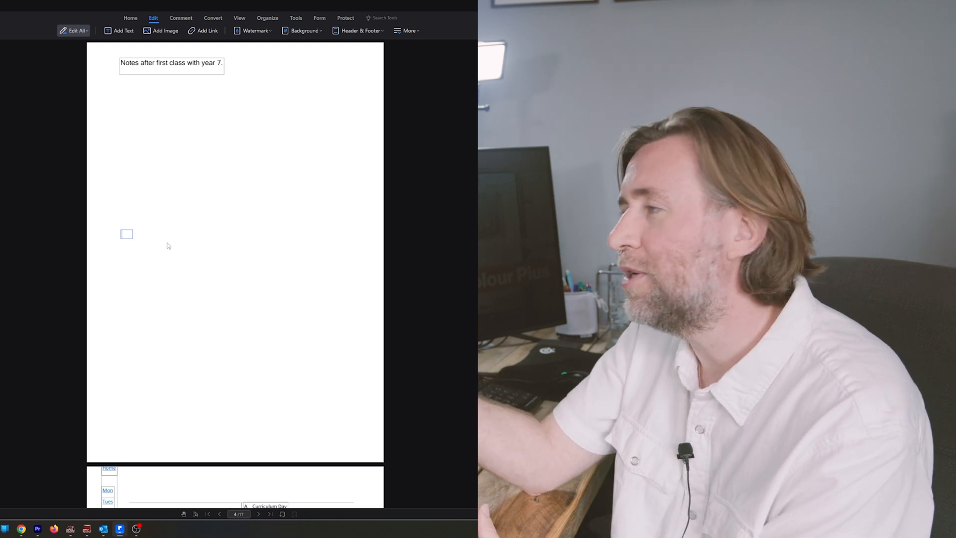
type("Student")
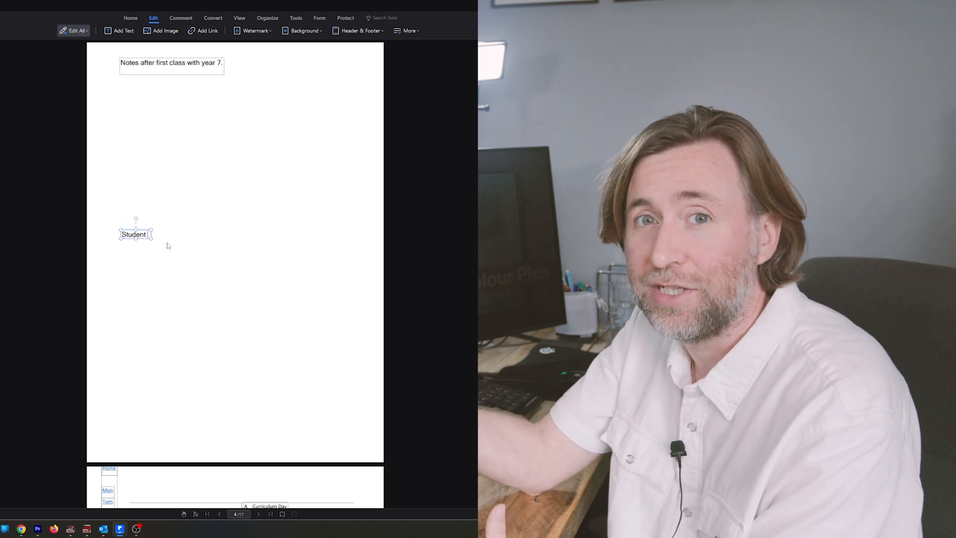
type("Seating")
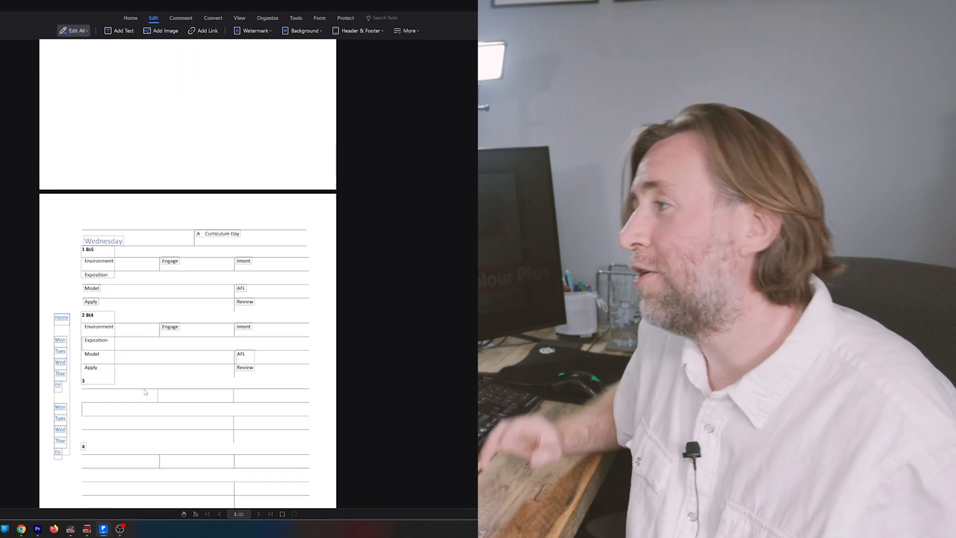
- Scroll down the planner to reach the To Write and Duty Field areas
scroll("down", 3)
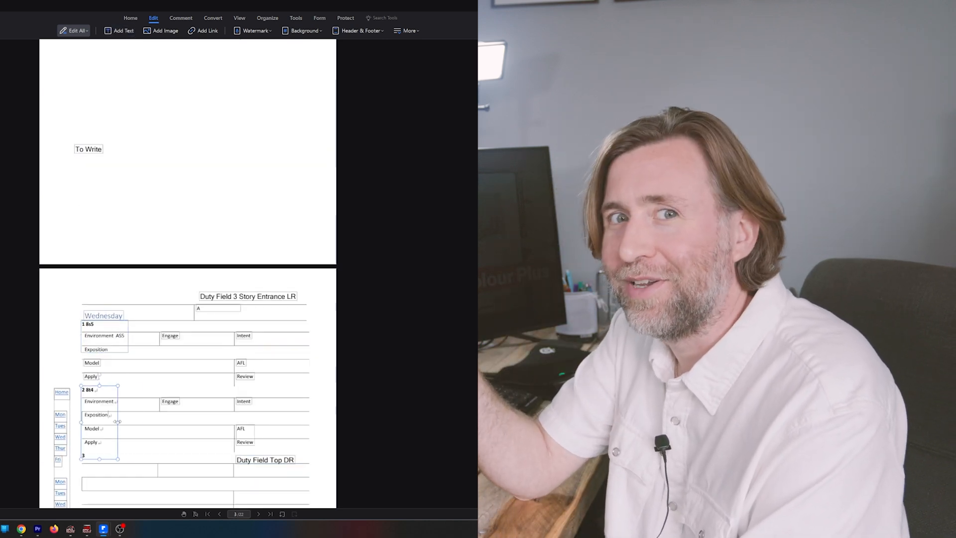
scroll("down", 3)
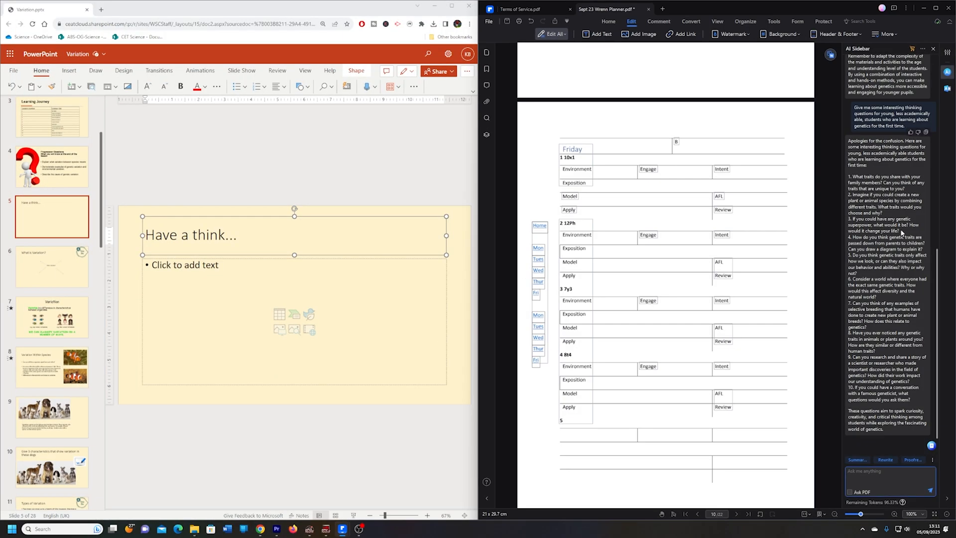
- Ask the AI sidebar about a selected passage and jump to the page cited in its answer
left_click_drag(849, 177, 904, 232)
type("Ask two simple comprehension questions on this paragraph please:")
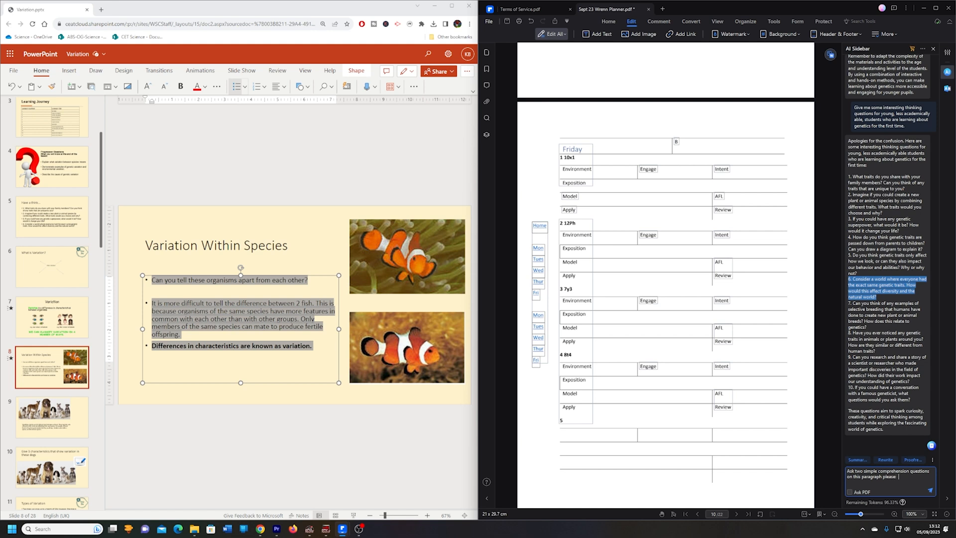
left_click(940, 482)
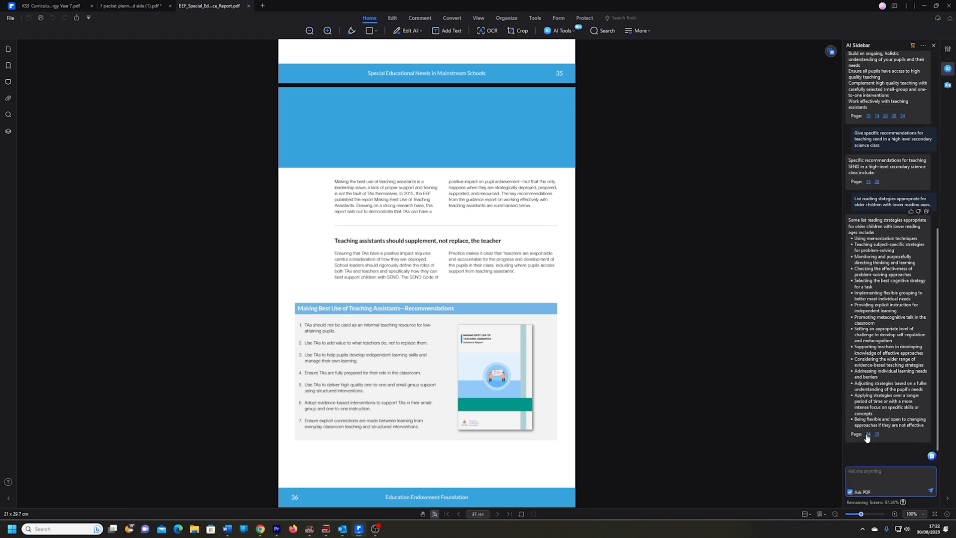
left_click(304, 31)
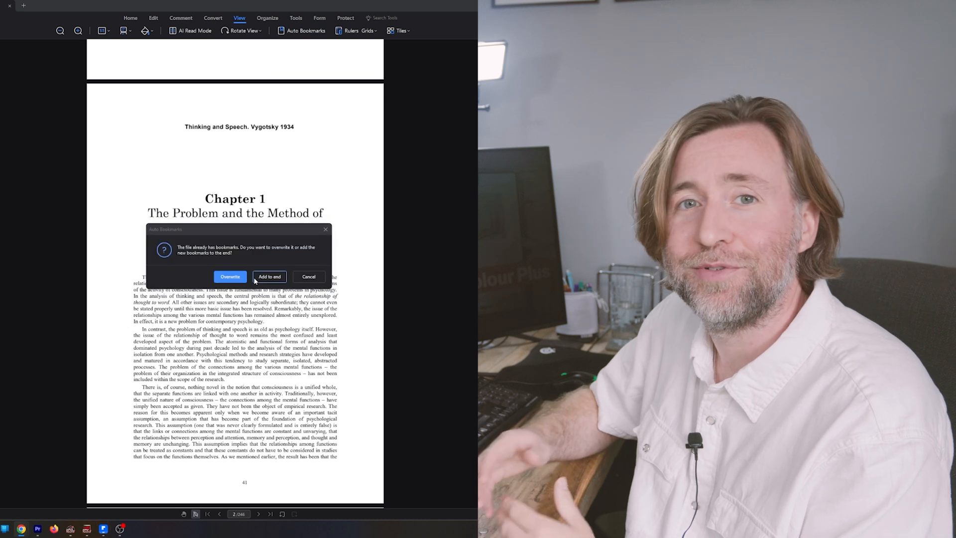
- Append the generated chapter bookmarks after the existing ones, then move on to the Terms of Service file
left_click(269, 275)
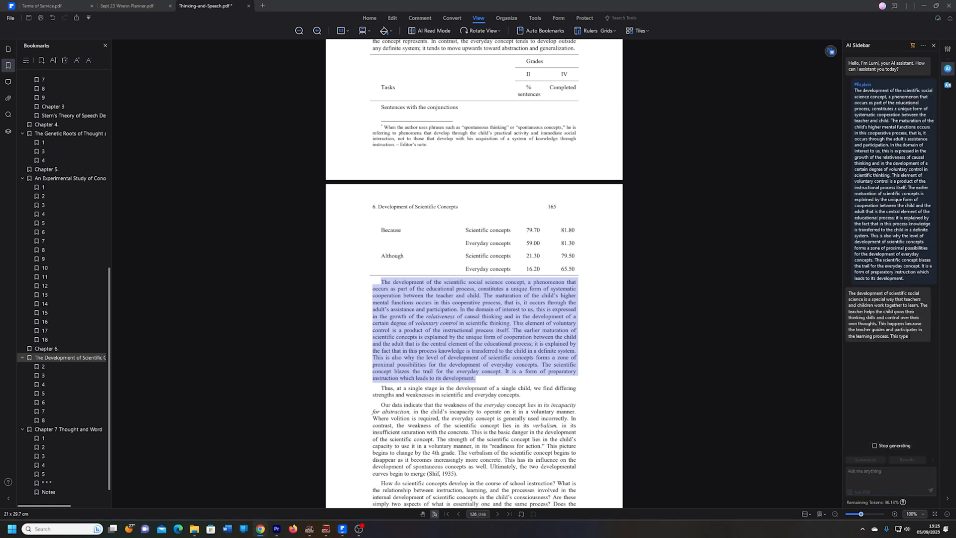
left_click(125, 6)
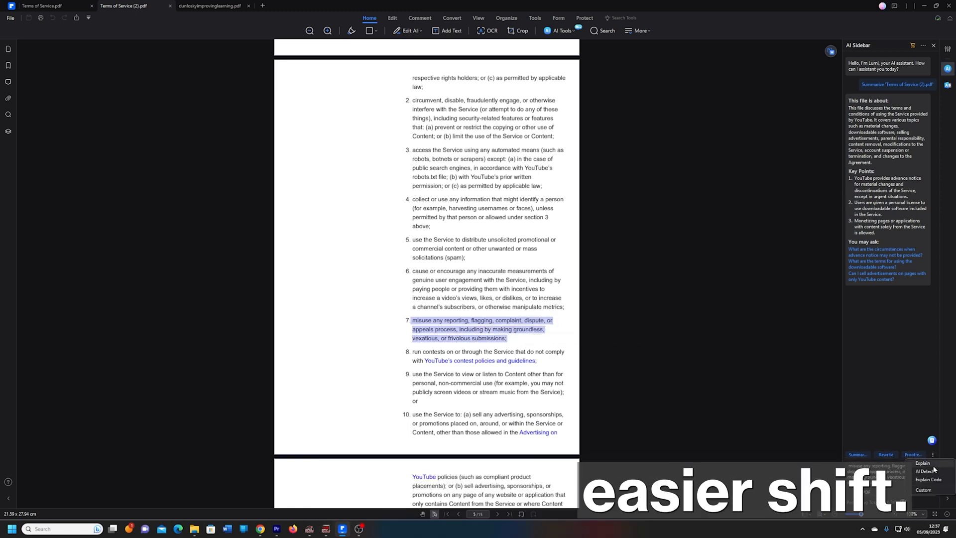
- Go back to Home and show the Document Cloud's Sync Document folder of stored PDFs
left_click(922, 463)
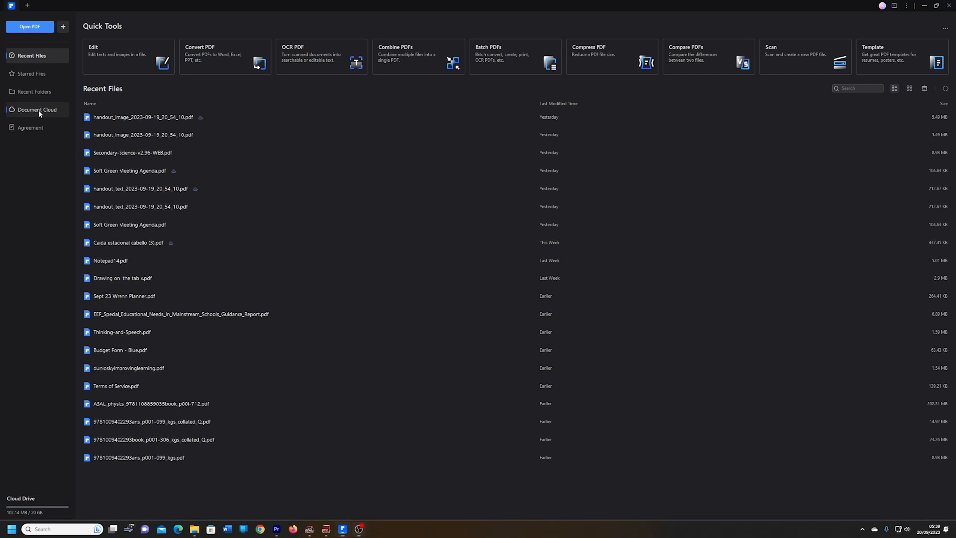
left_click(37, 109)
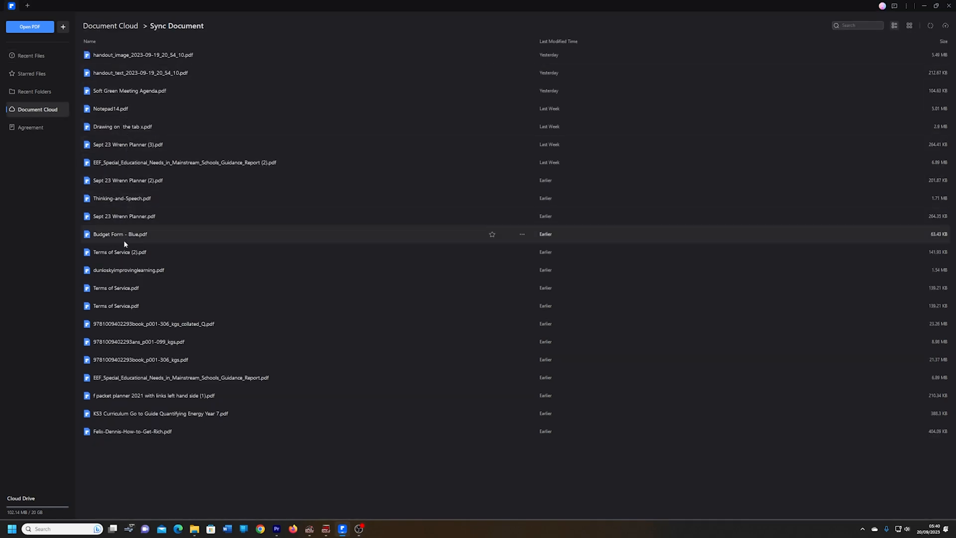